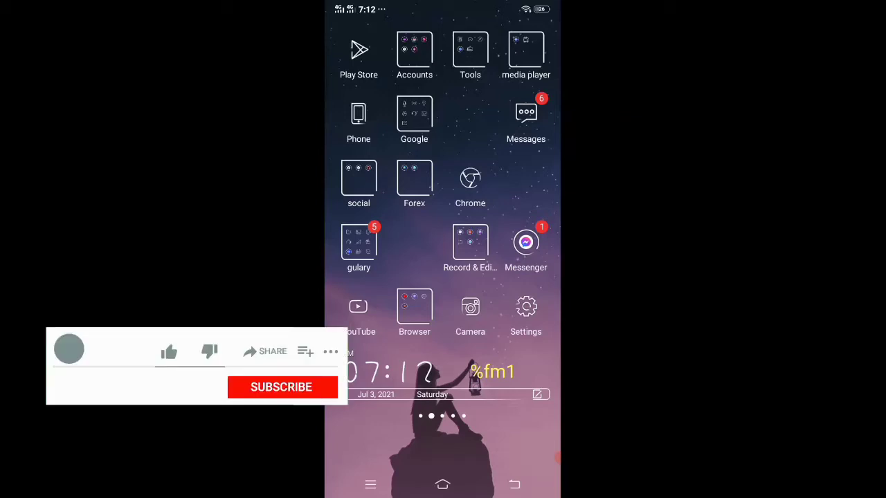
Launch MX Player to see its ads, then return to the home screen.
click(526, 49)
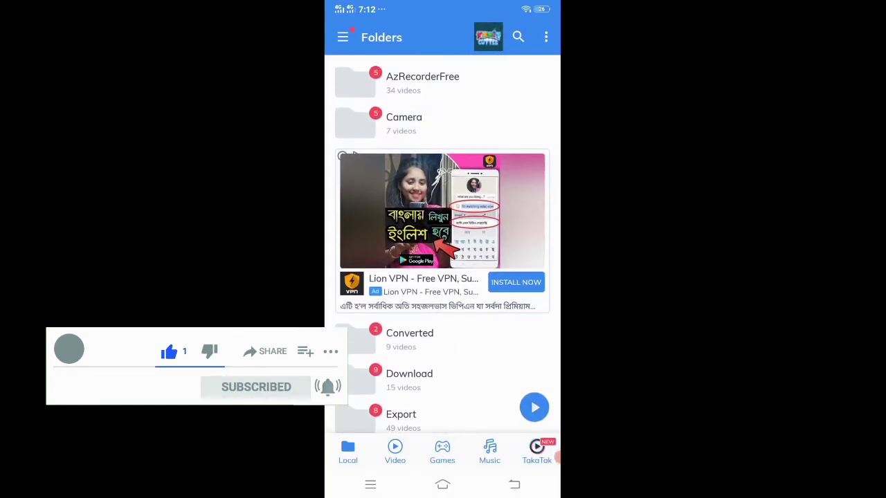
scroll(down, 3)
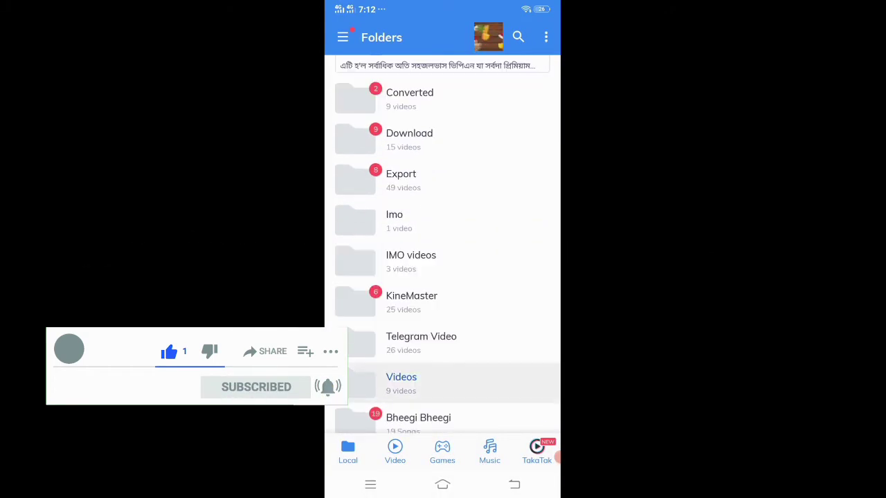
click(402, 377)
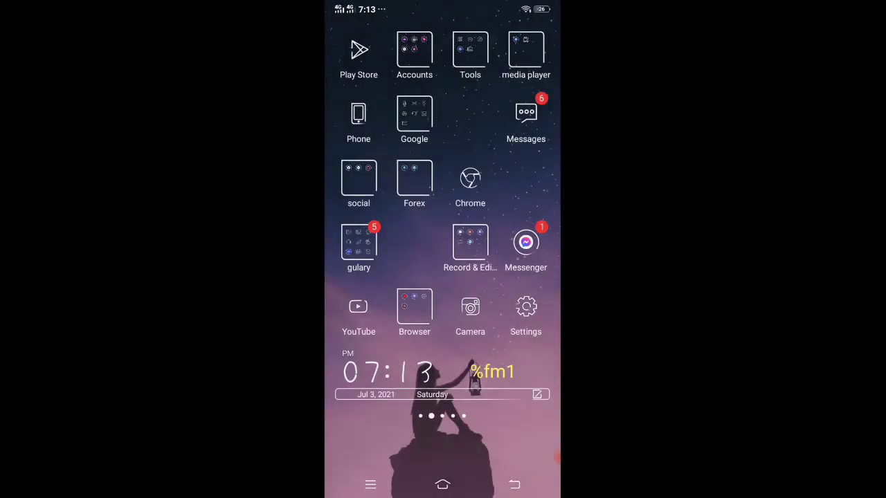
Reach the App manager list in Settings and scroll down to the MX Player entry.
click(526, 307)
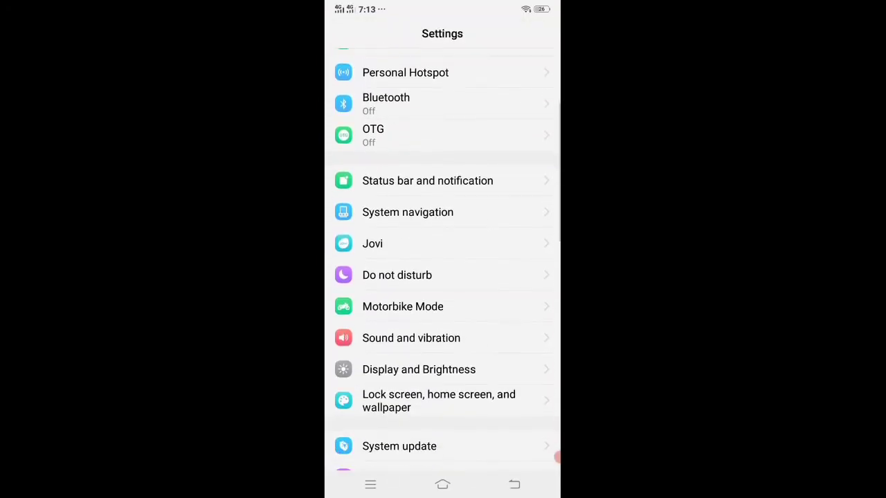
scroll(down, 3)
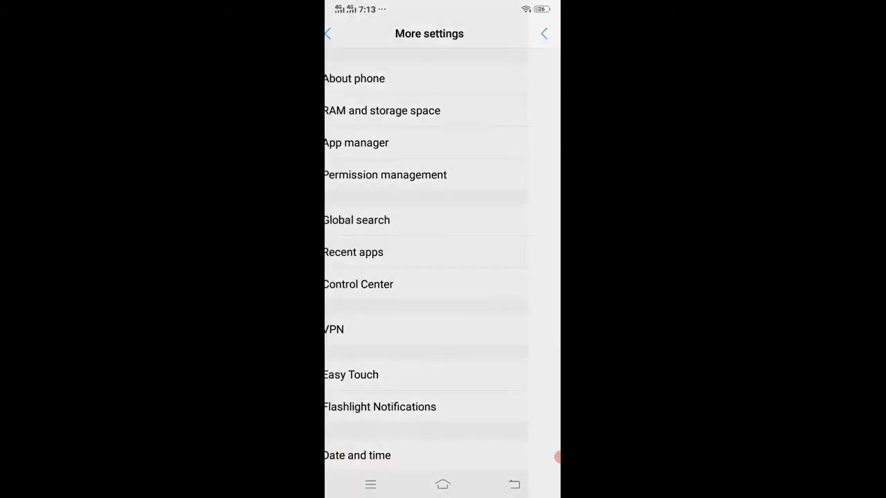
click(356, 143)
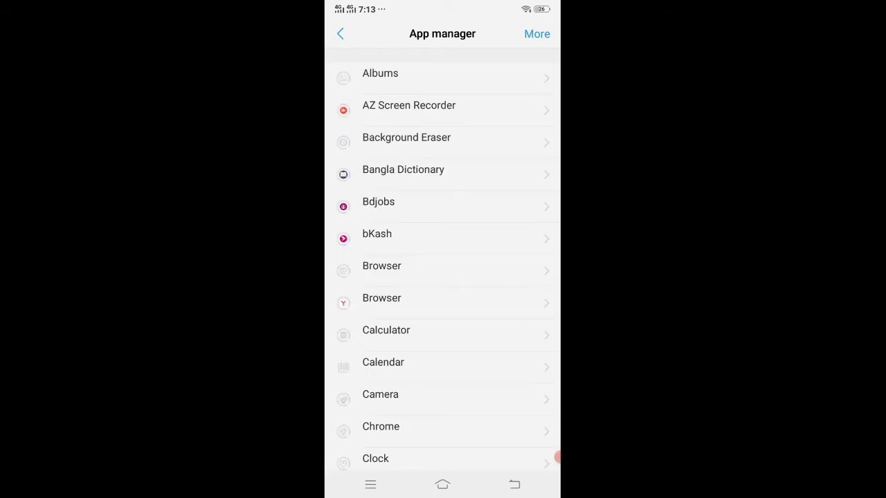
scroll(down, 3)
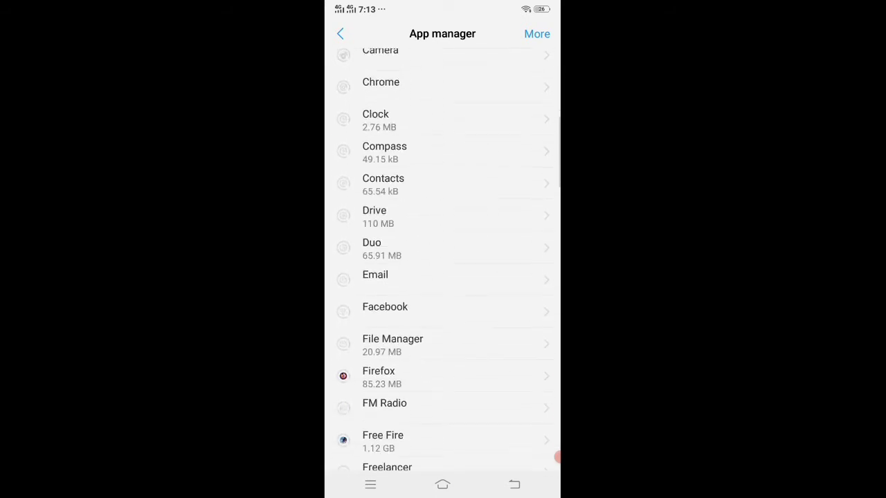
scroll(down, 3)
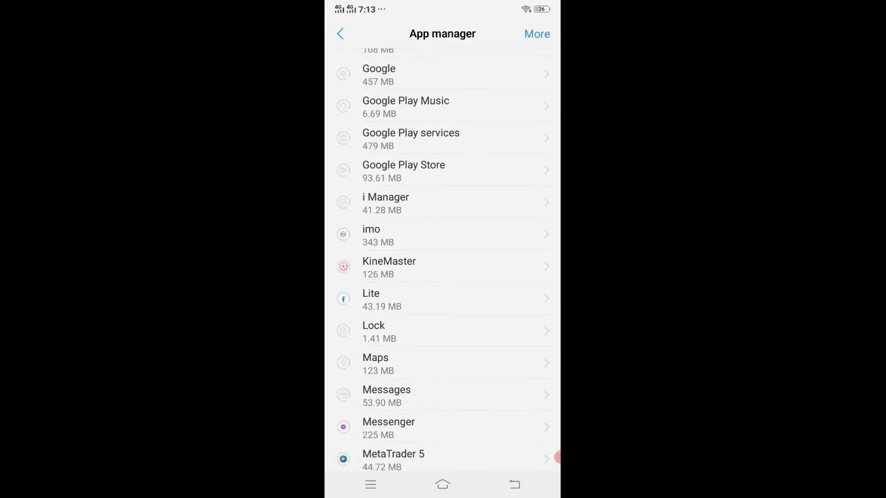
scroll(down, 3)
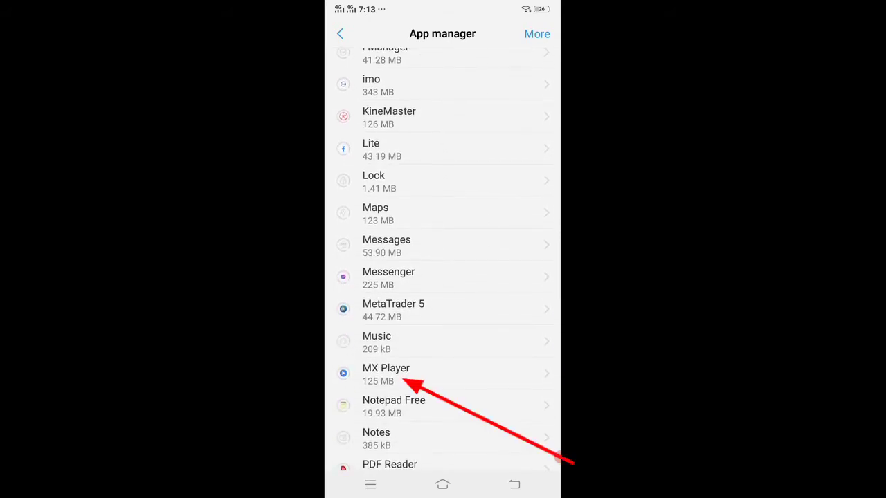
Switch off MX Player's Data network and Wi-Fi access on its network usage page.
click(385, 373)
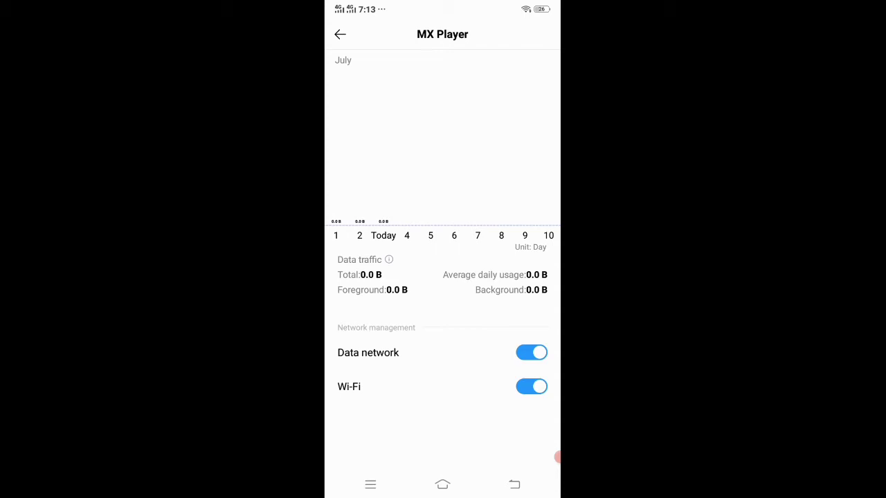
click(532, 353)
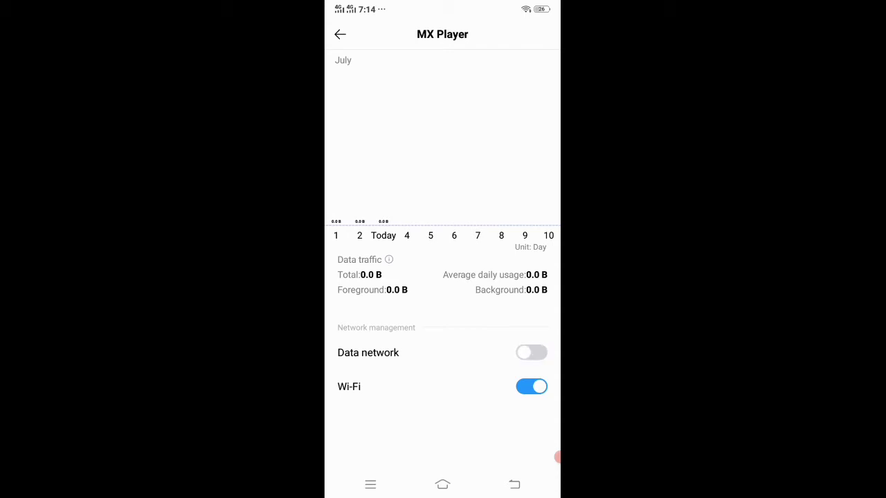
click(531, 386)
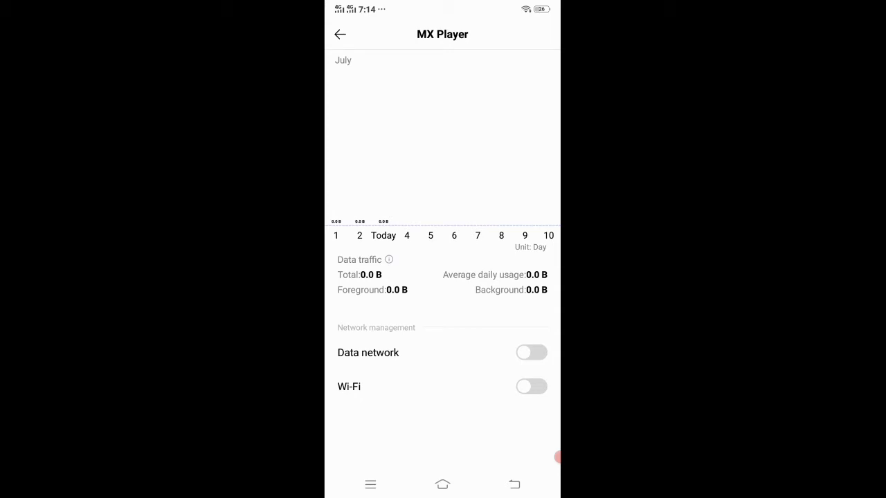
click(531, 353)
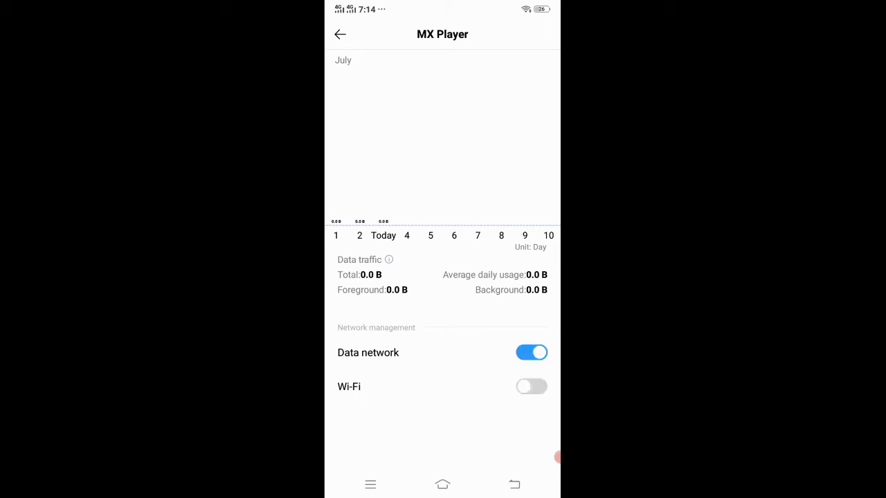
click(531, 353)
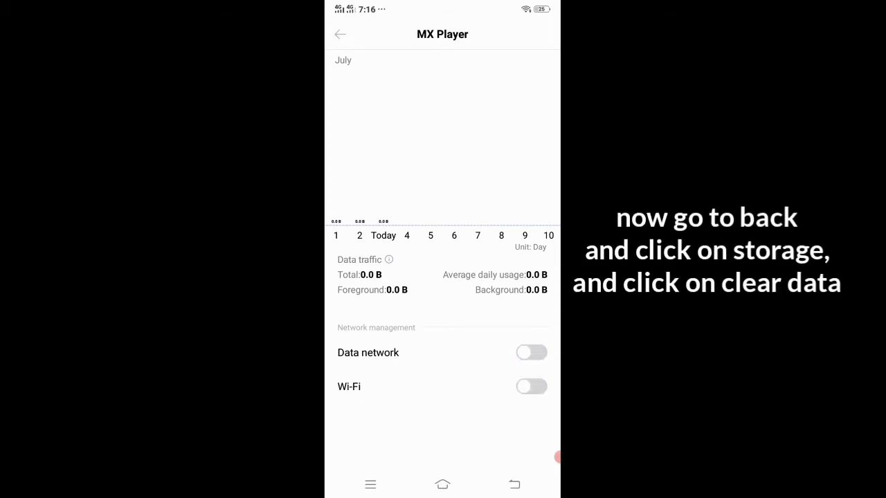
Clear MX Player's app data from its Storage page, then bring up recent apps.
click(341, 34)
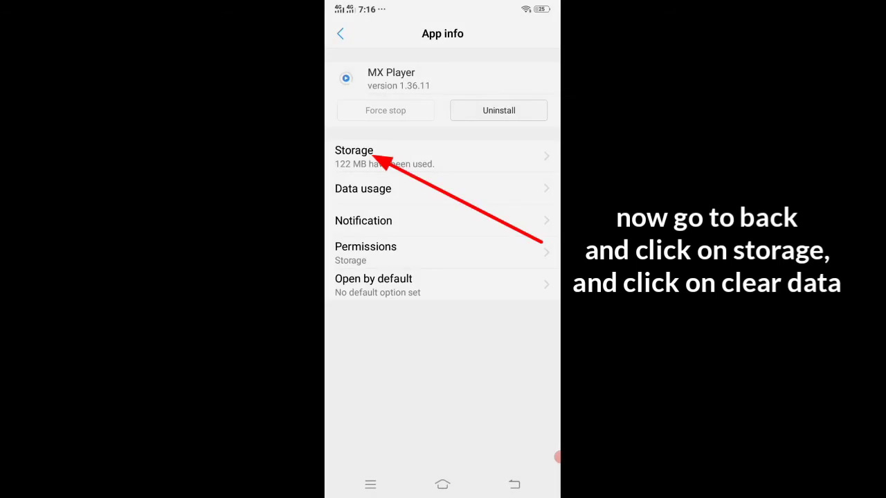
click(355, 155)
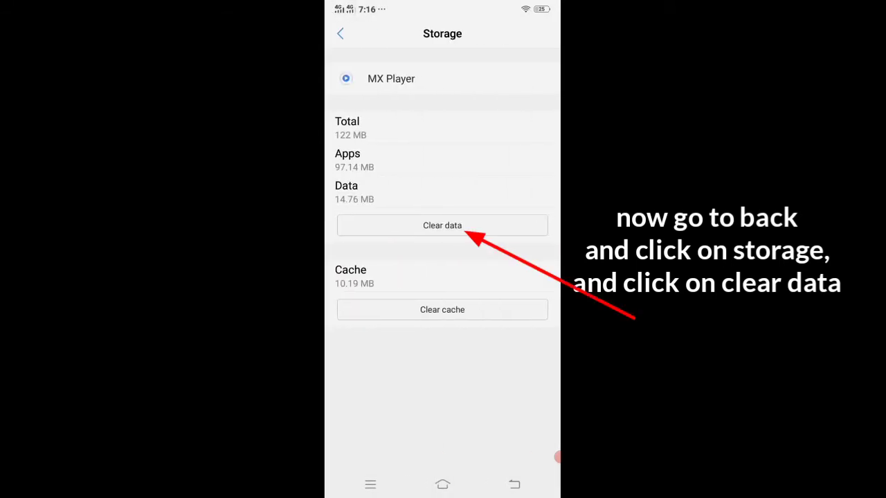
click(443, 224)
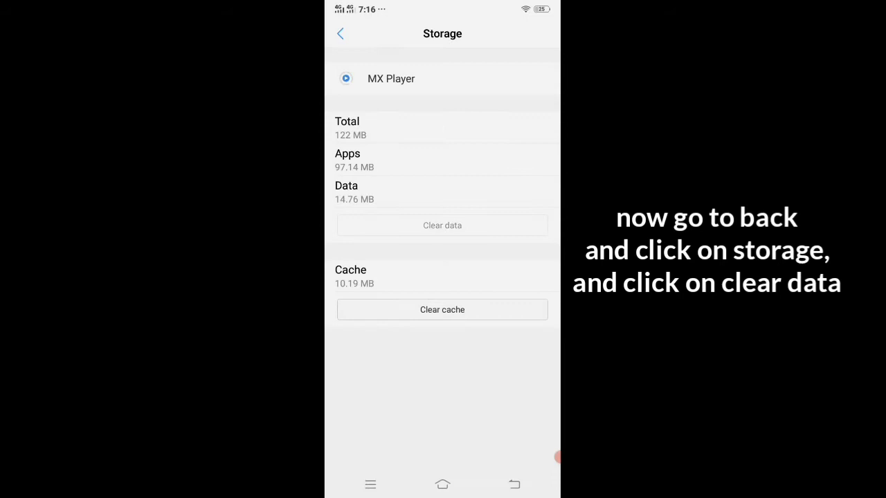
click(441, 224)
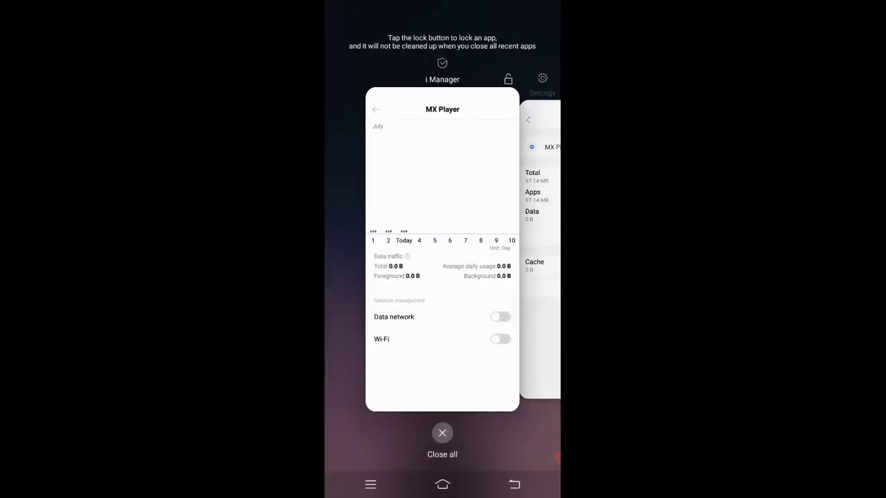
Close all recent apps and reopen Settings from the home screen.
click(442, 433)
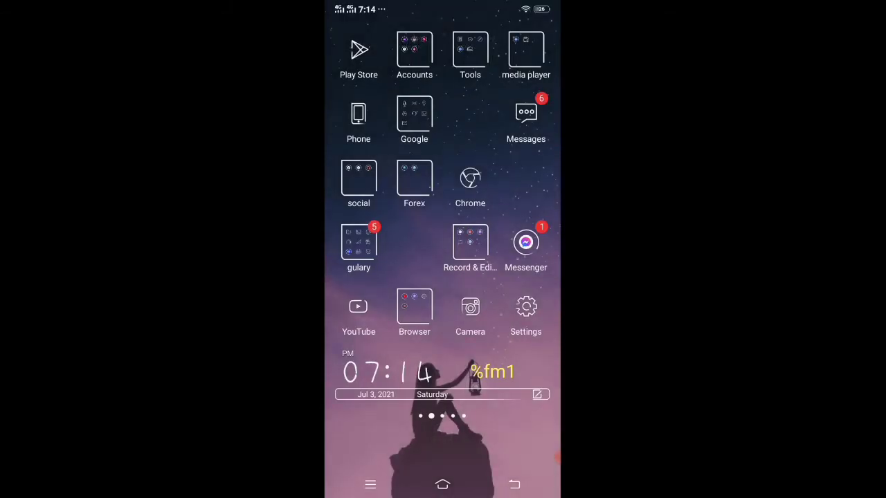
click(525, 307)
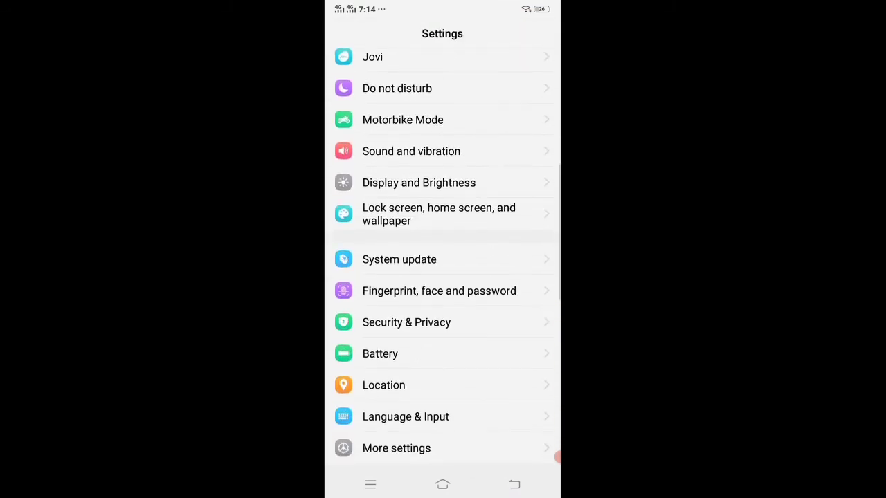
Turn off Autostart for MX Player in Permission management, then launch MX Player ad-free.
click(396, 448)
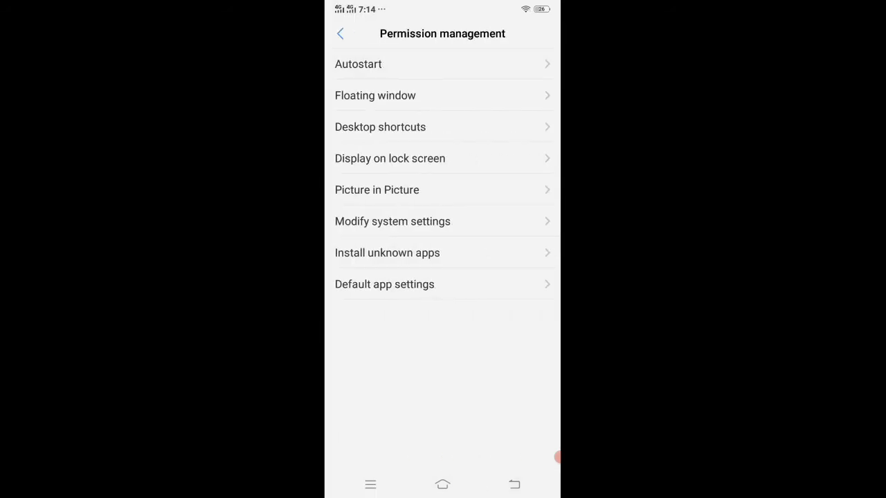
click(357, 63)
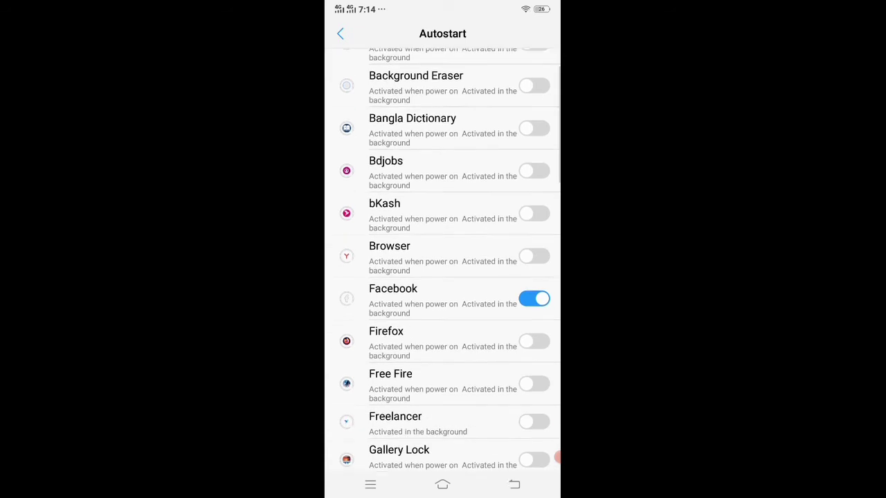
scroll(down, 3)
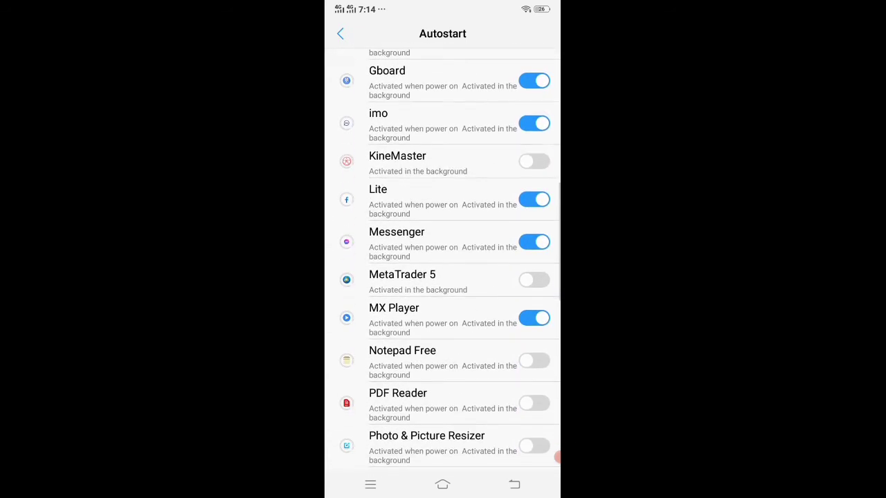
click(534, 318)
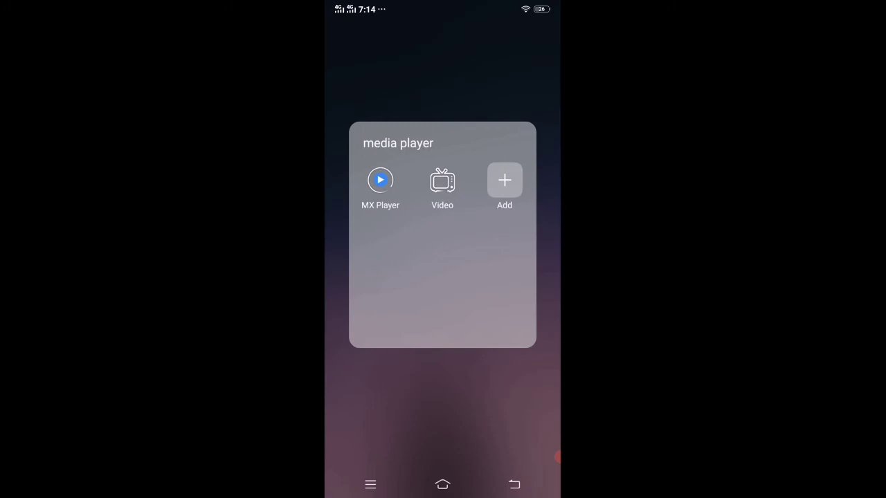
click(380, 180)
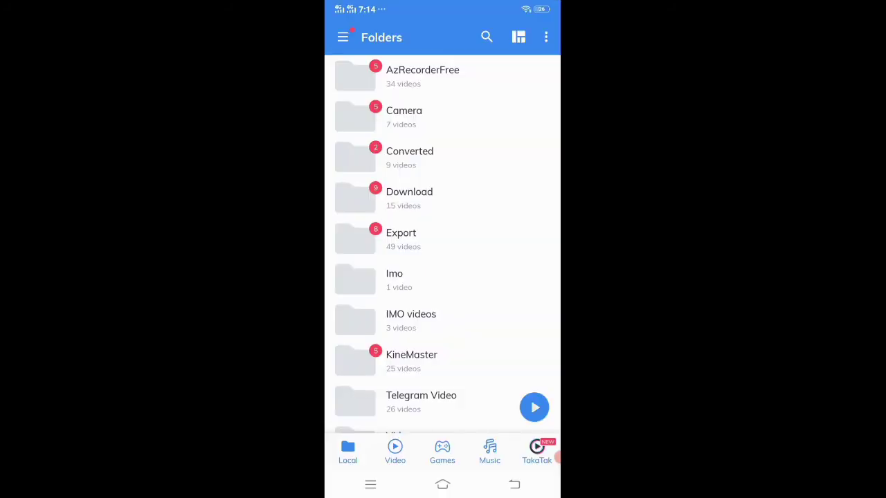